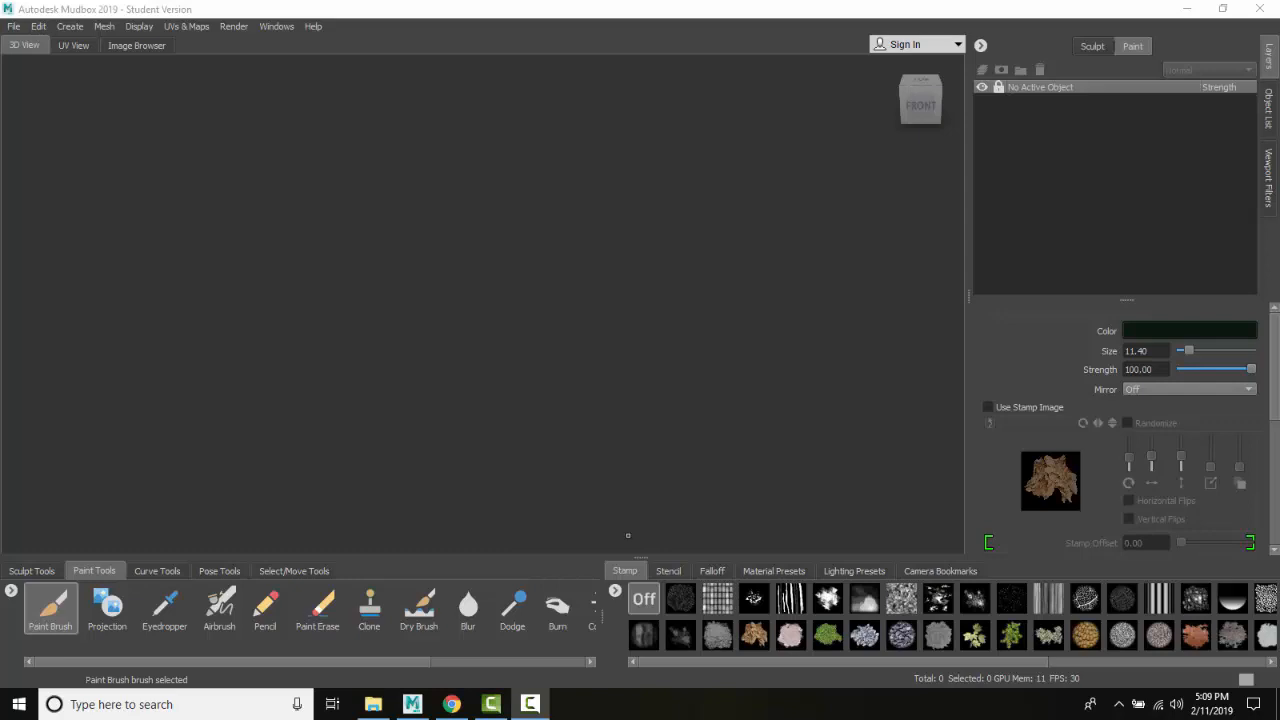
mouse_move(584, 456)
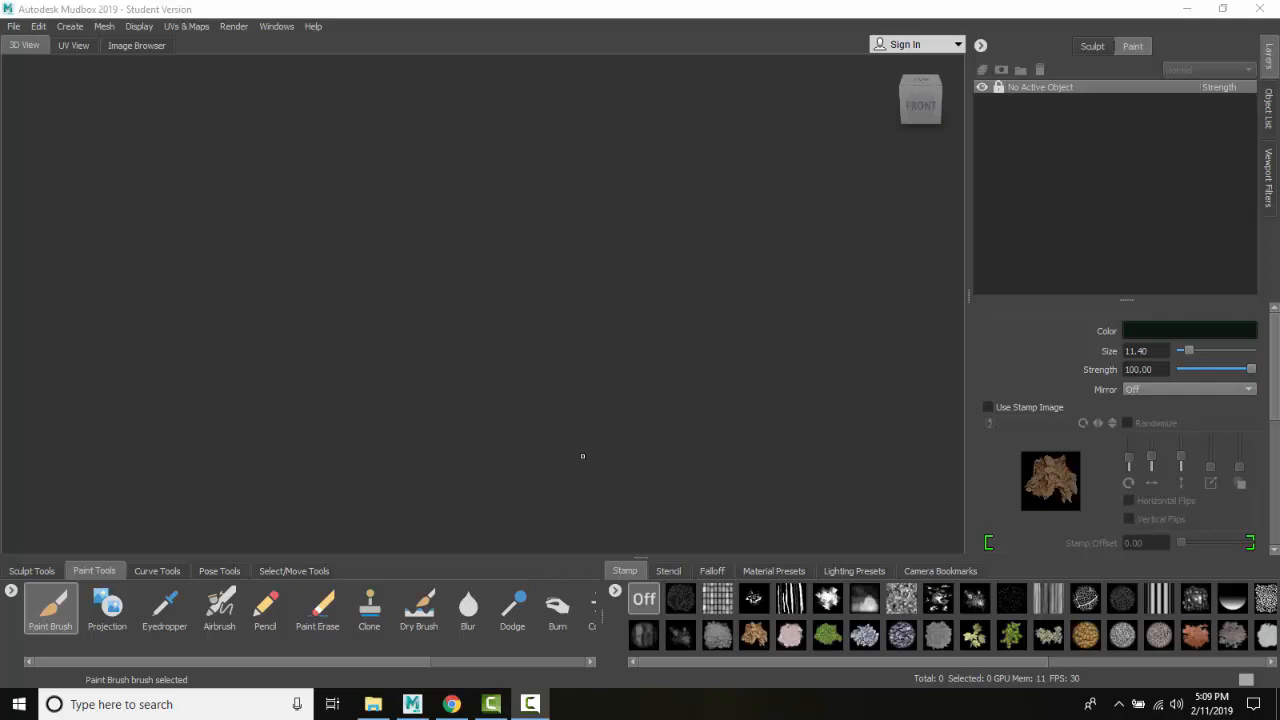
mouse_move(16, 28)
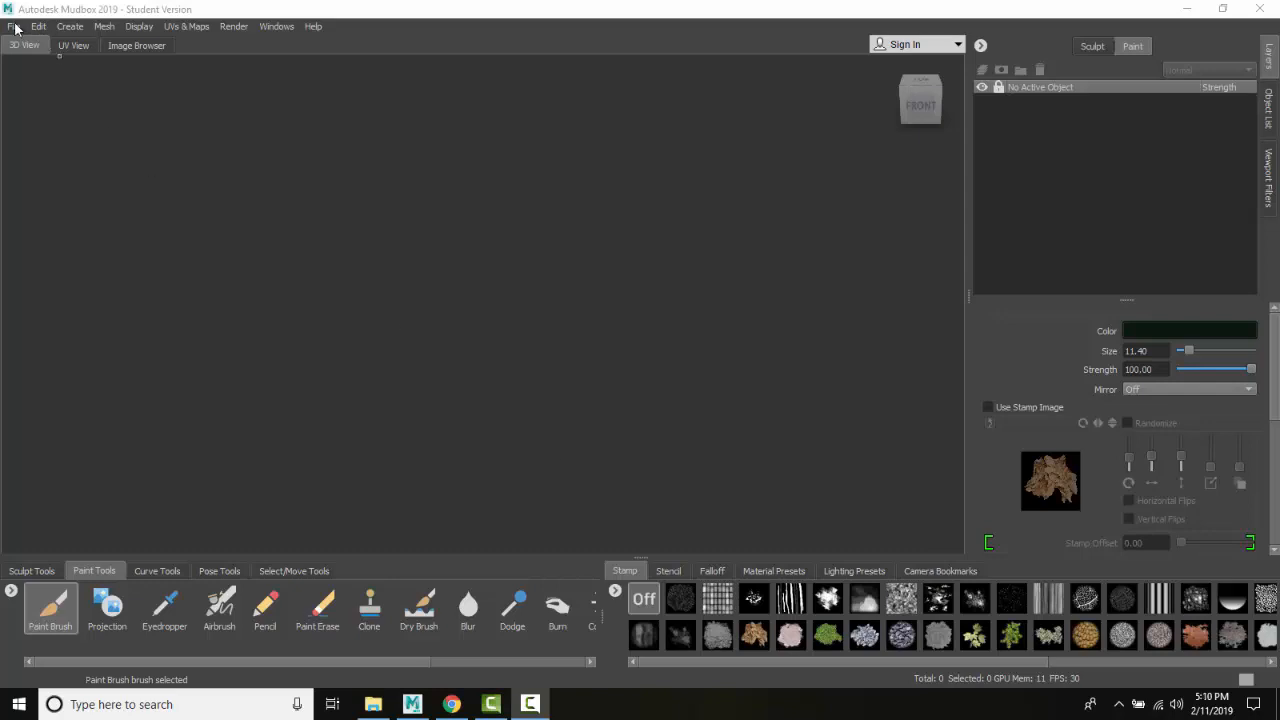
Import nymph1.obj from the Data Exchange videos folder via File > Import.
click(14, 26)
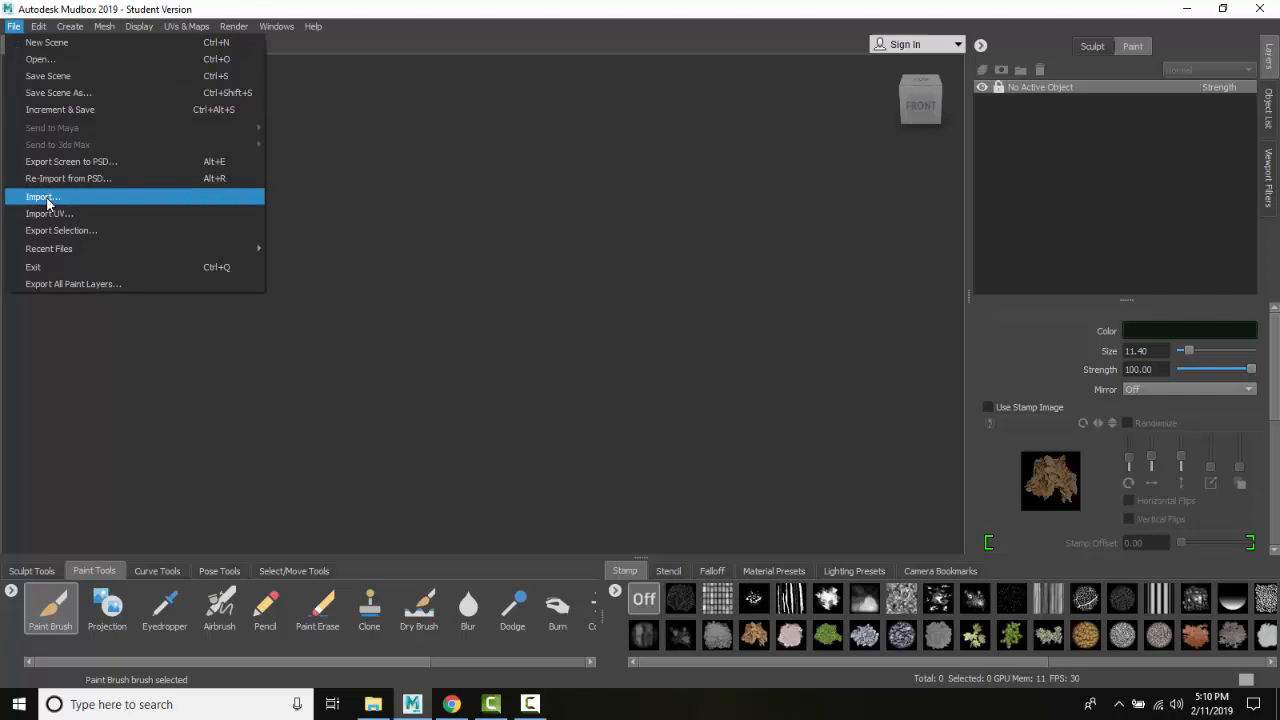
click(42, 196)
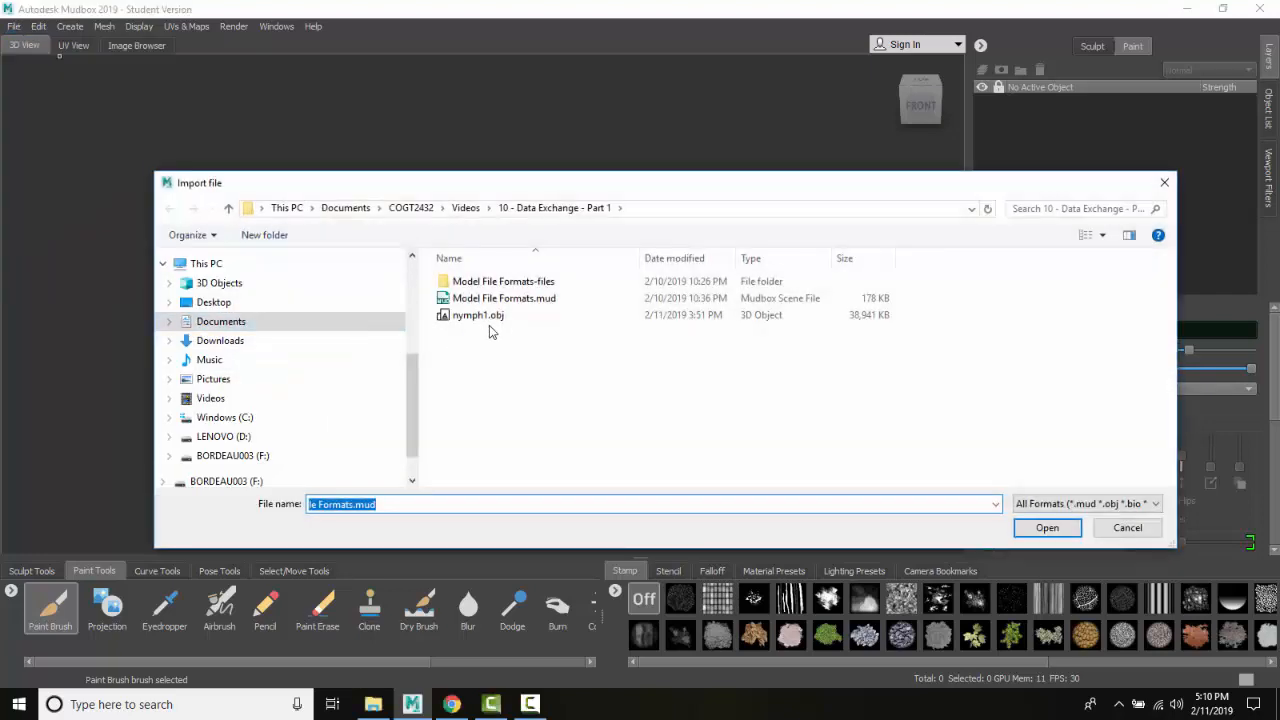
click(476, 314)
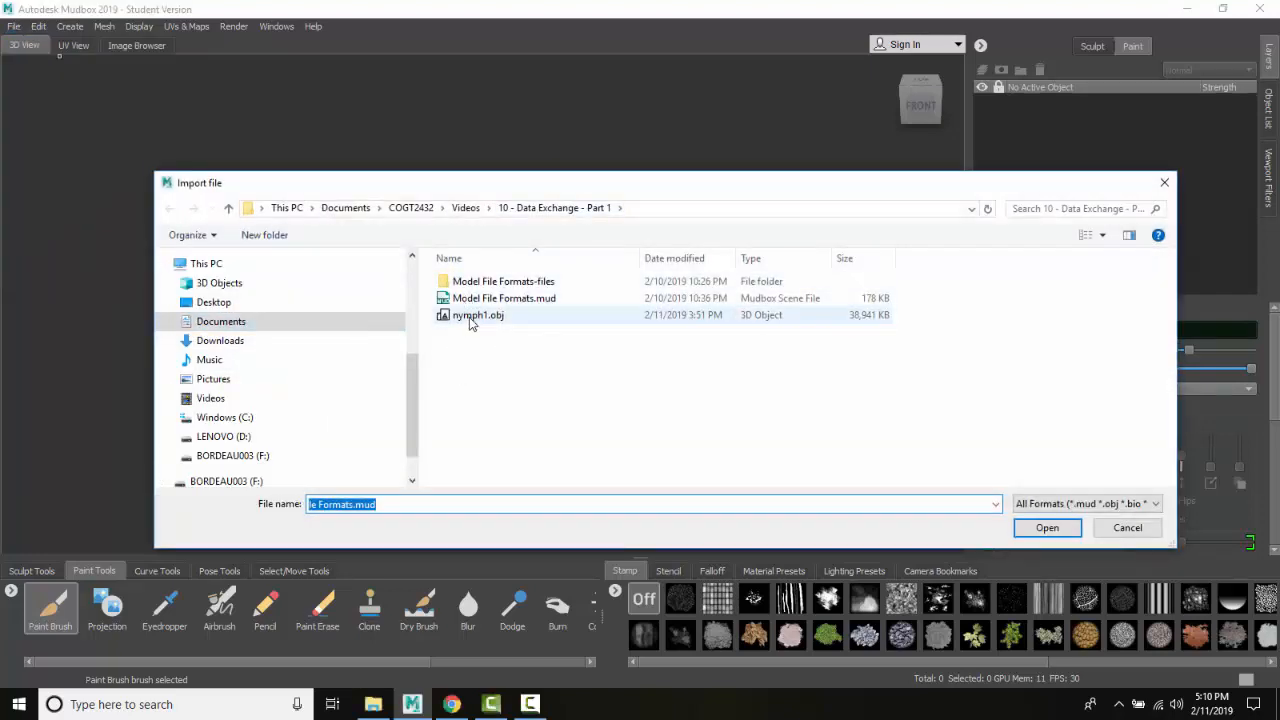
click(476, 316)
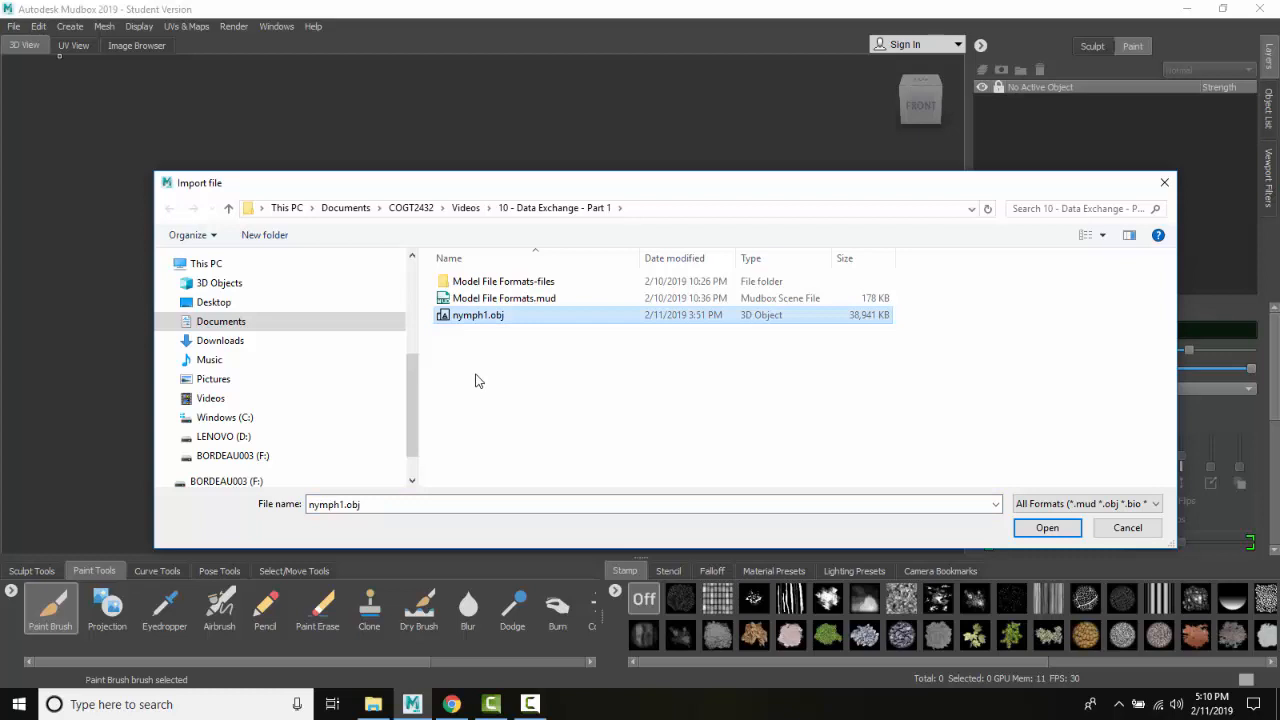
mouse_move(504, 328)
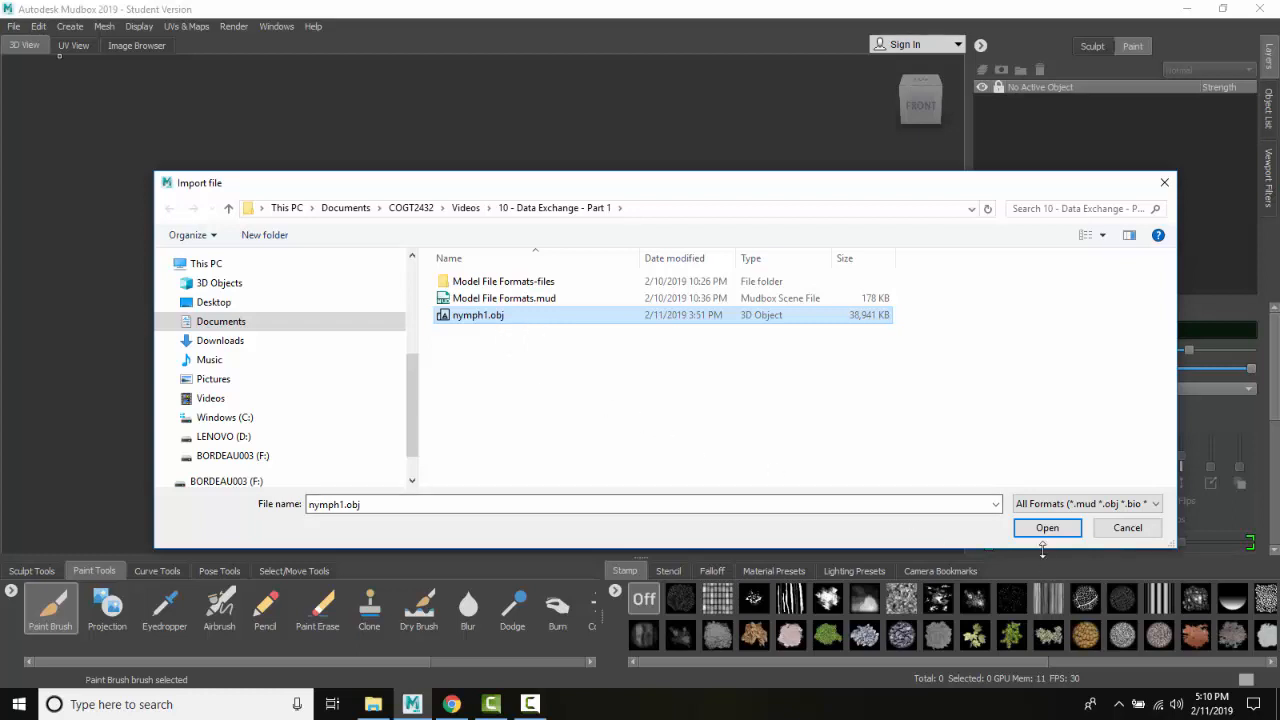
click(1048, 528)
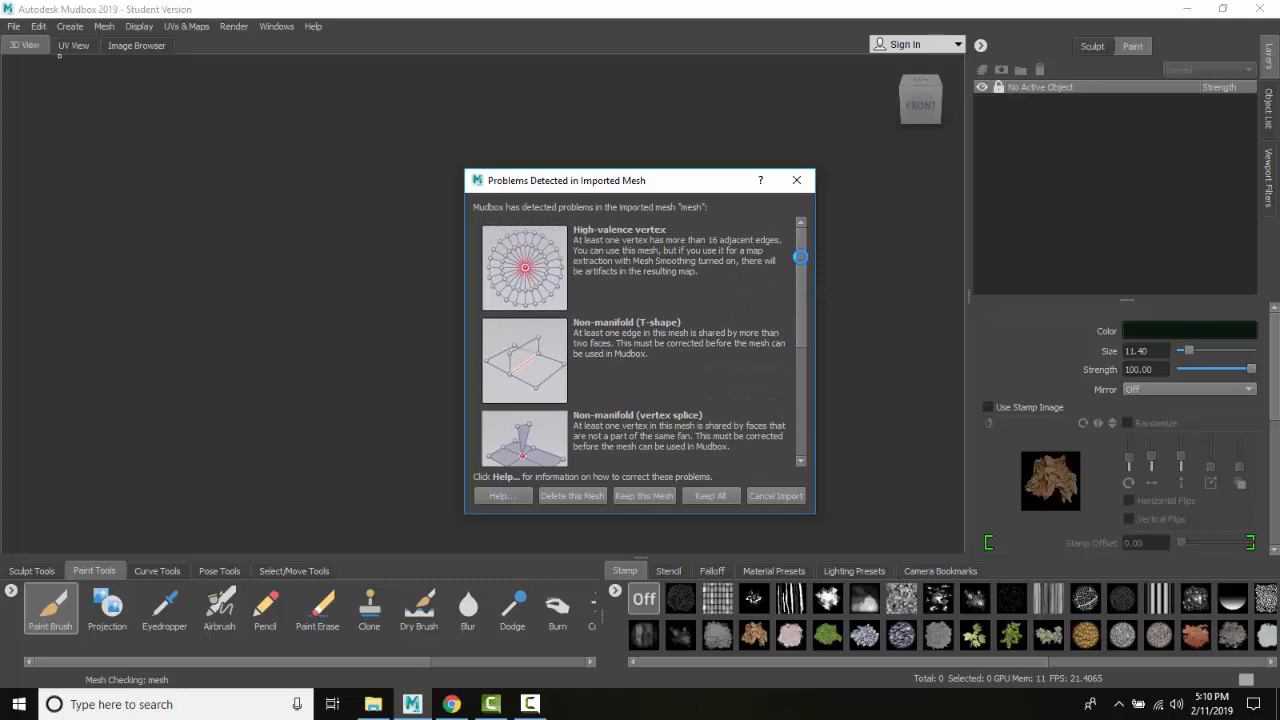
Keep the mesh despite the Problems Detected report and dismiss the high-resolution warning.
scroll(down, 3)
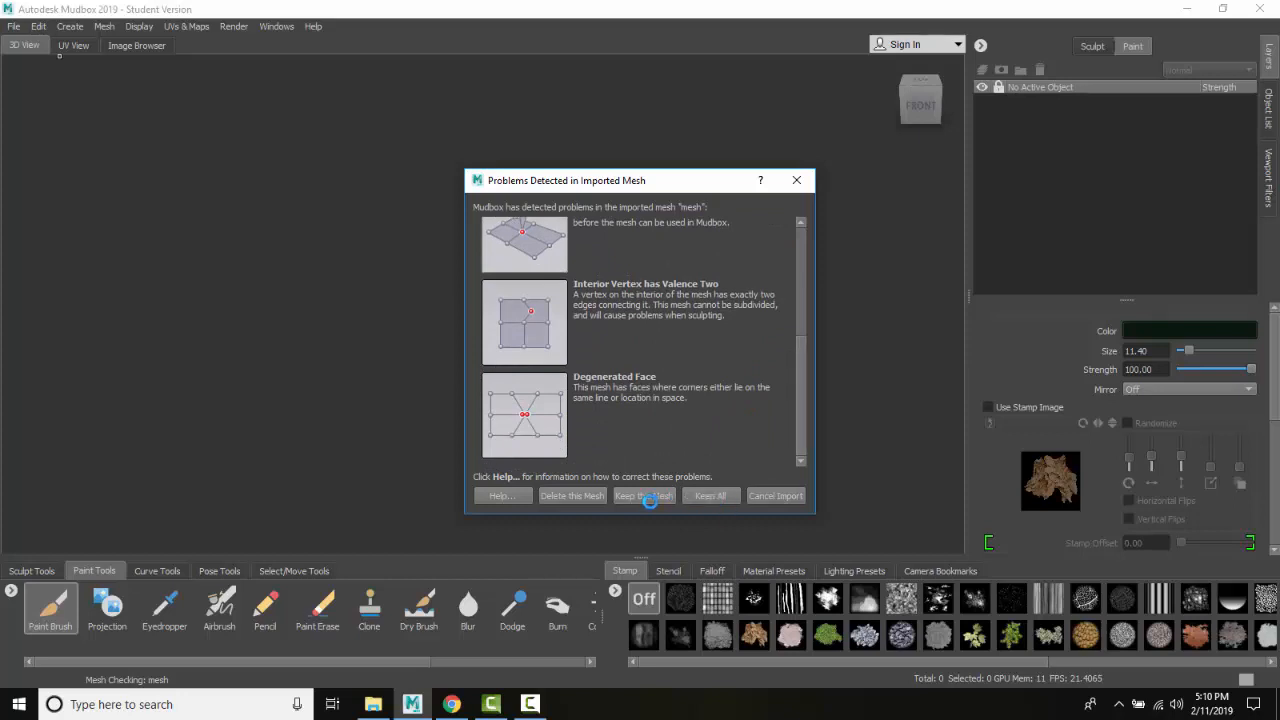
click(644, 496)
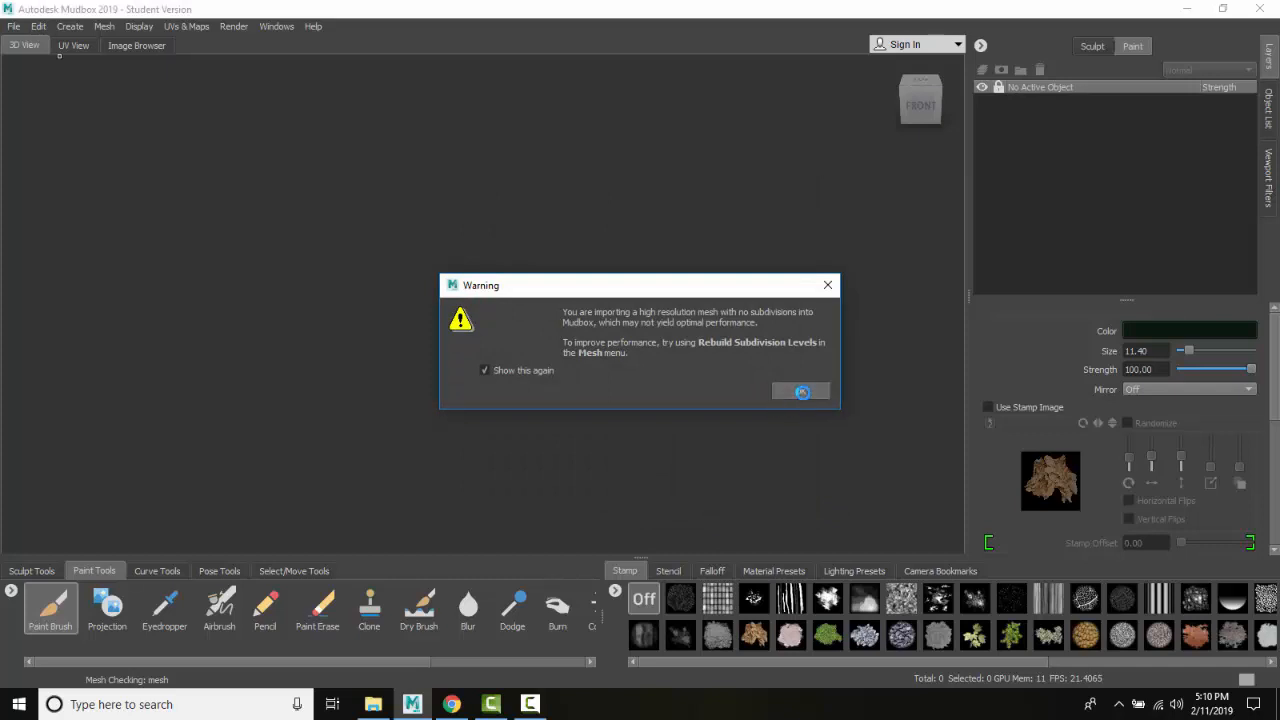
click(800, 390)
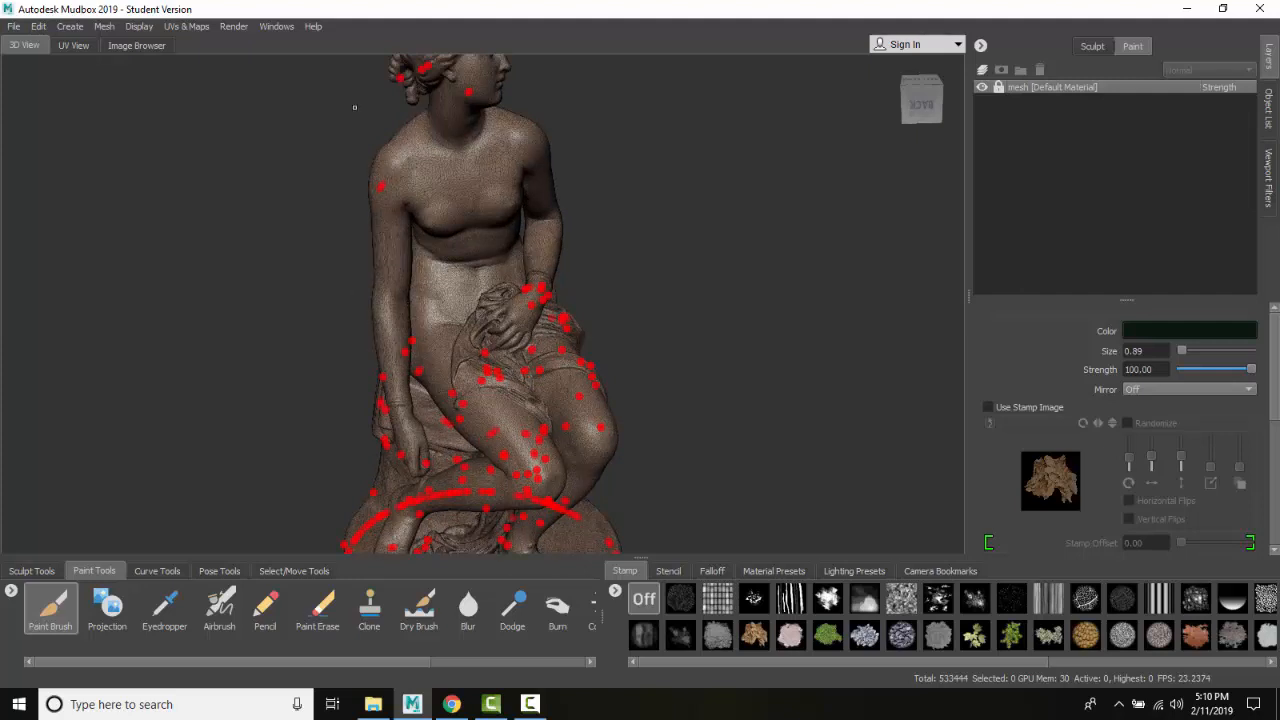
Turn off Mesh Errors in the Display menu so the red markers disappear from the statue.
click(140, 26)
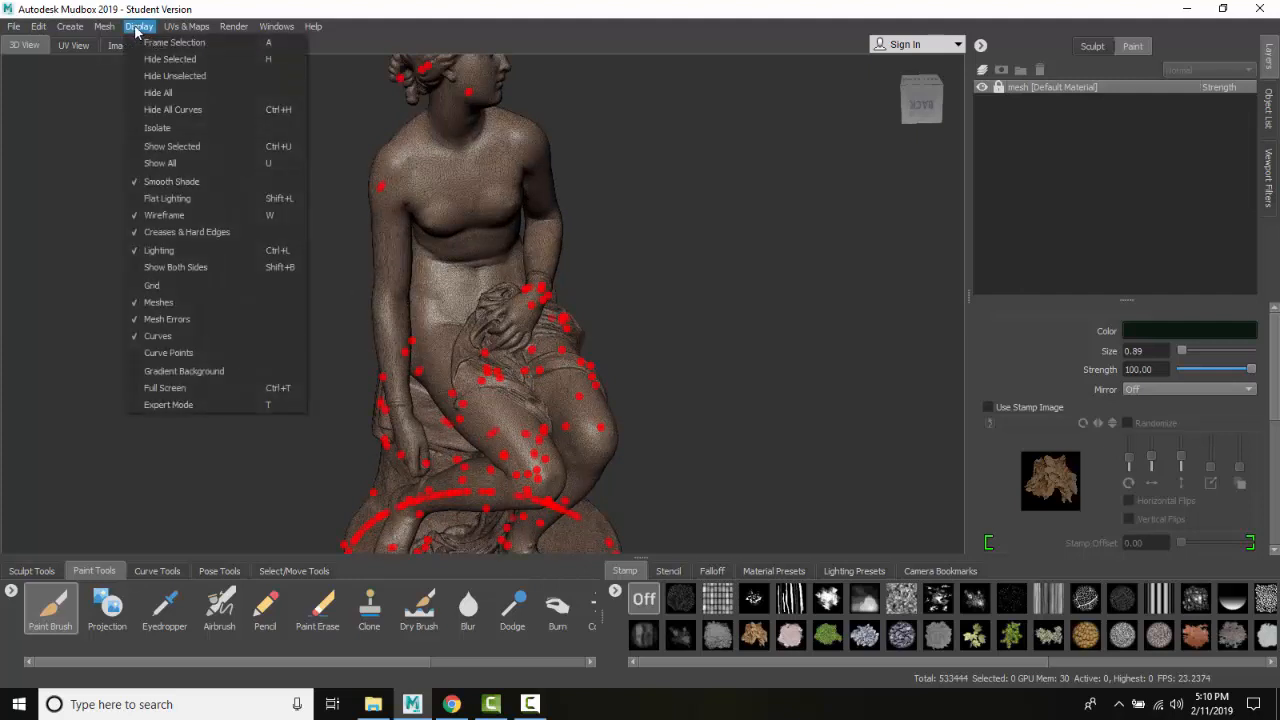
mouse_move(168, 318)
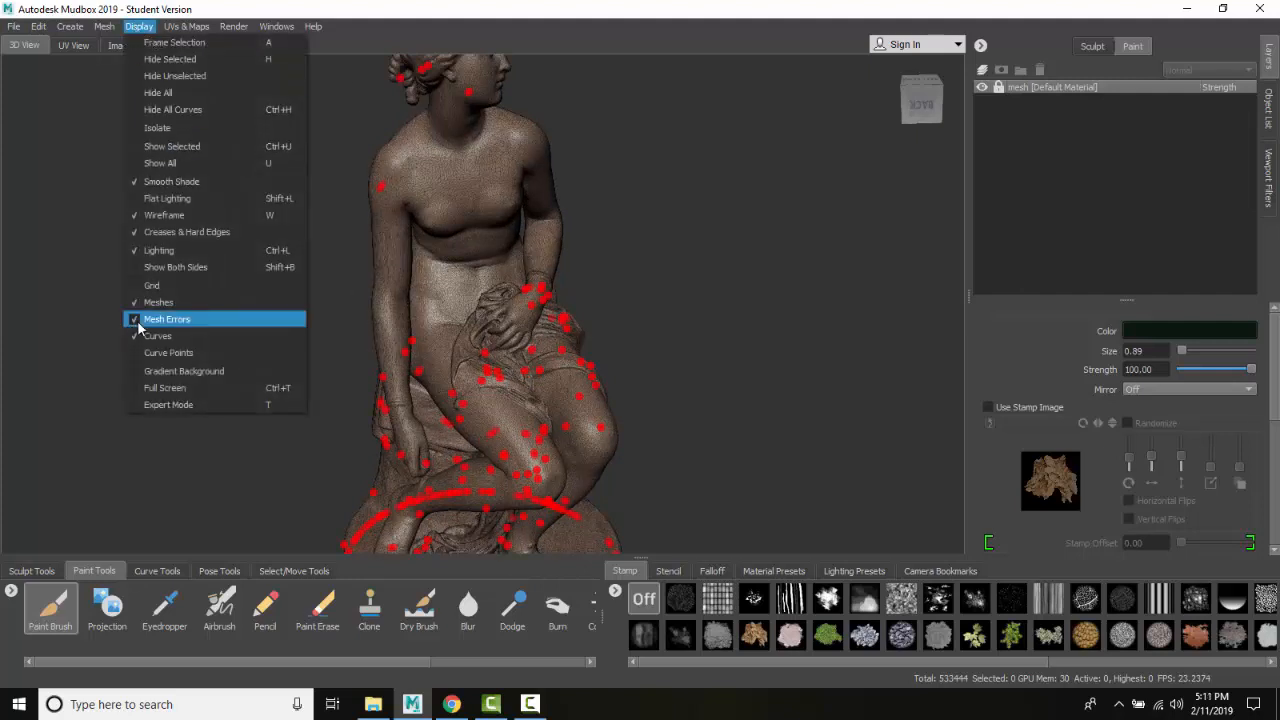
click(168, 318)
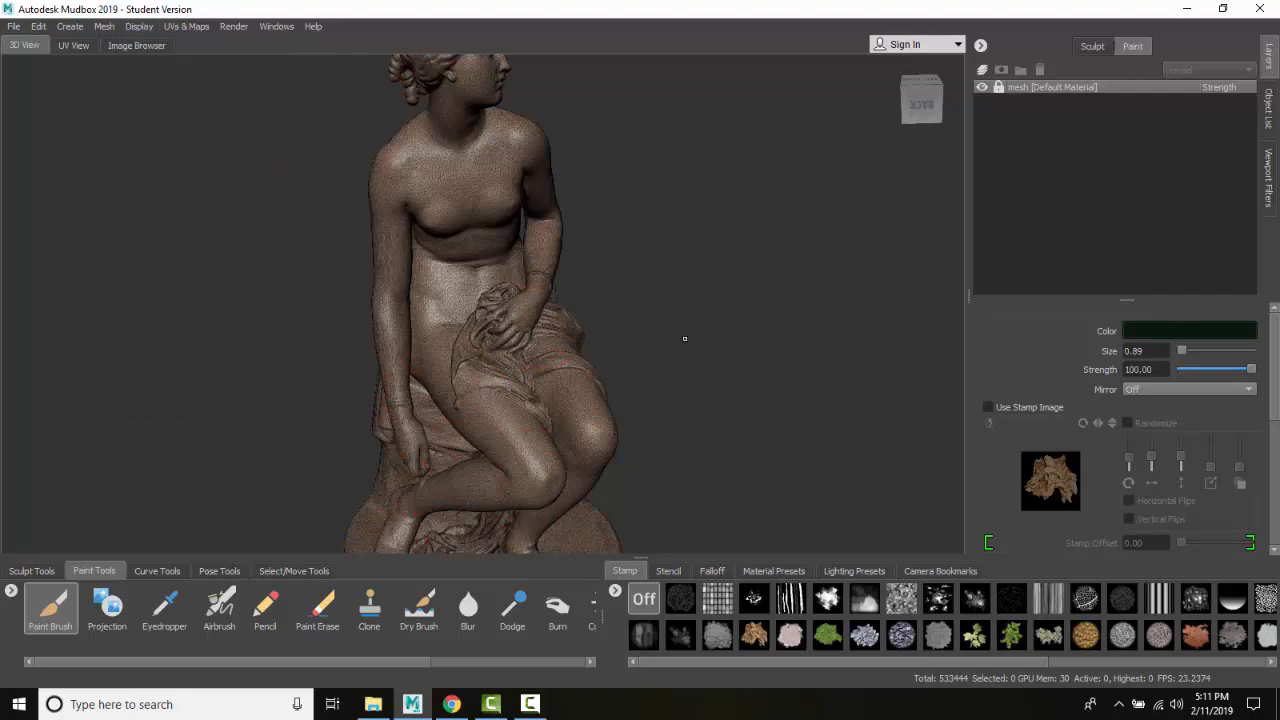
mouse_move(636, 304)
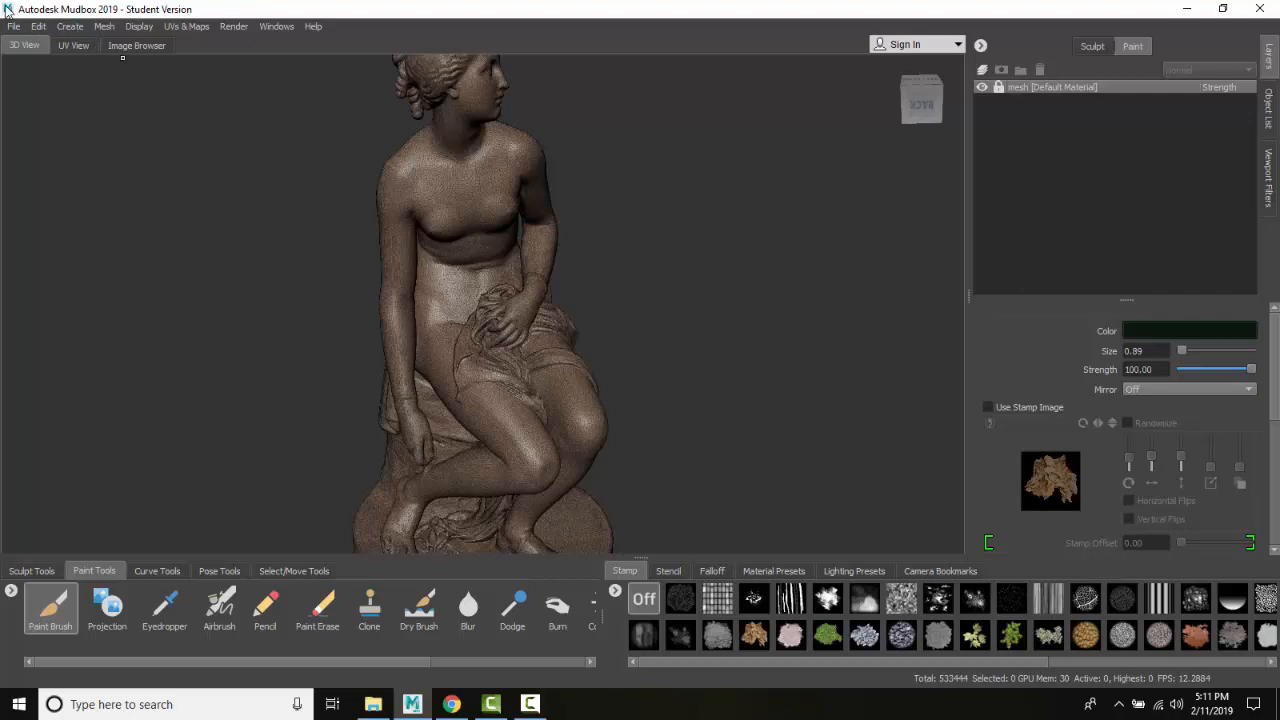
click(14, 26)
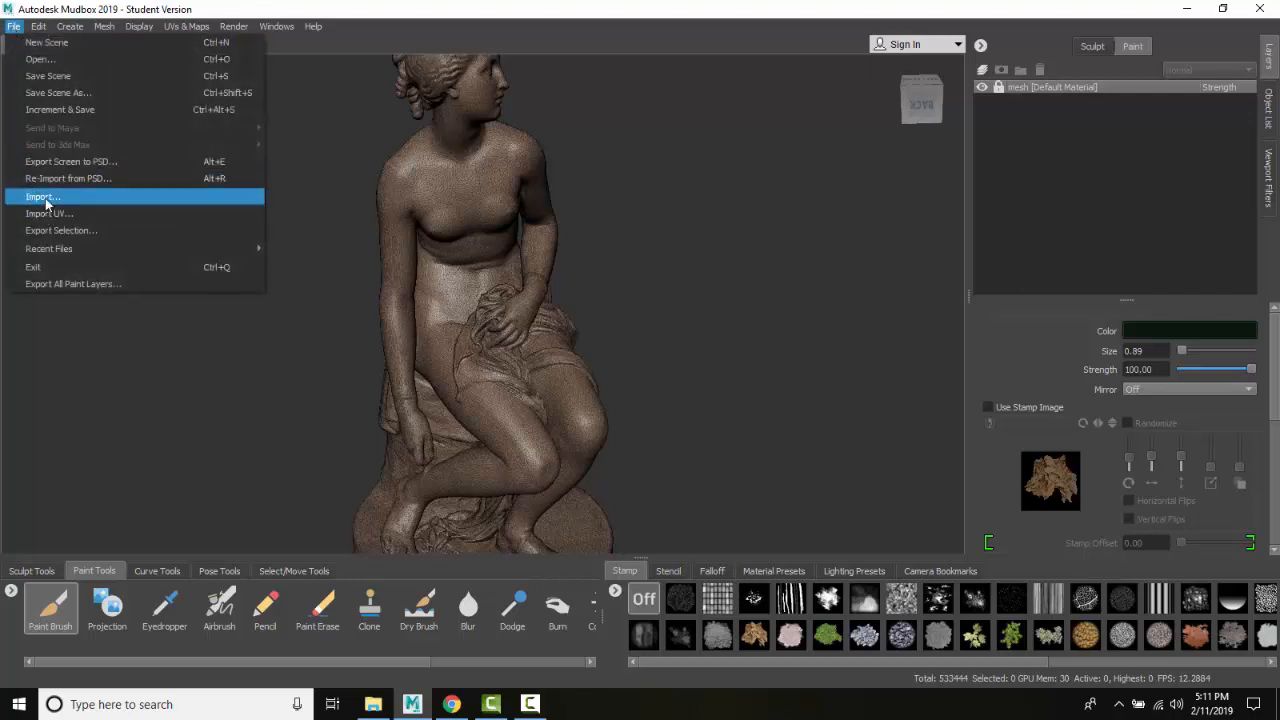